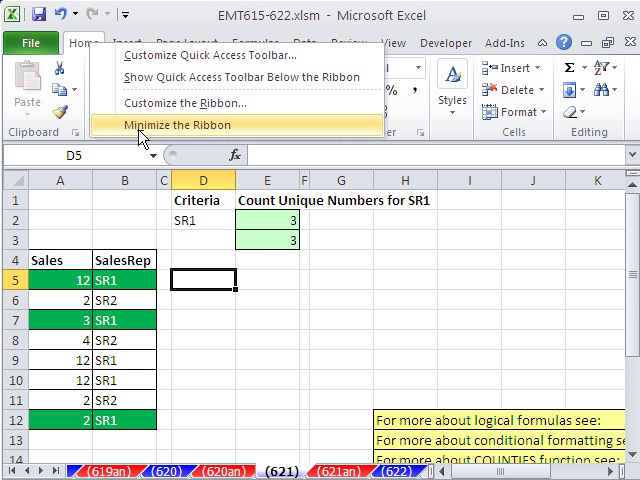
Step: Minimize the ribbon and deselect the sheet to show more of the sales table
click(164, 126)
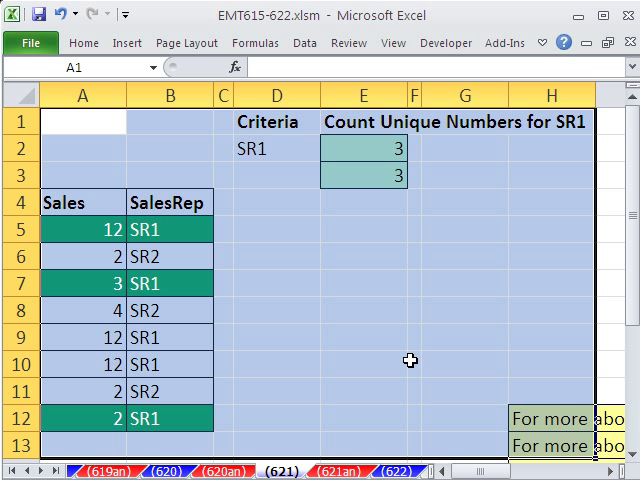
mouse_move(394, 272)
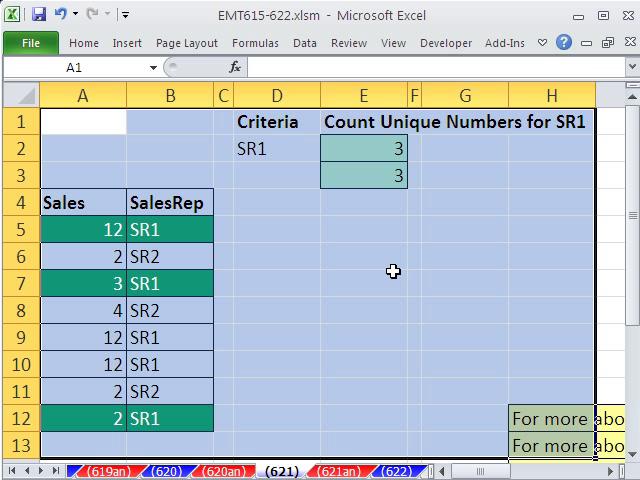
click(364, 232)
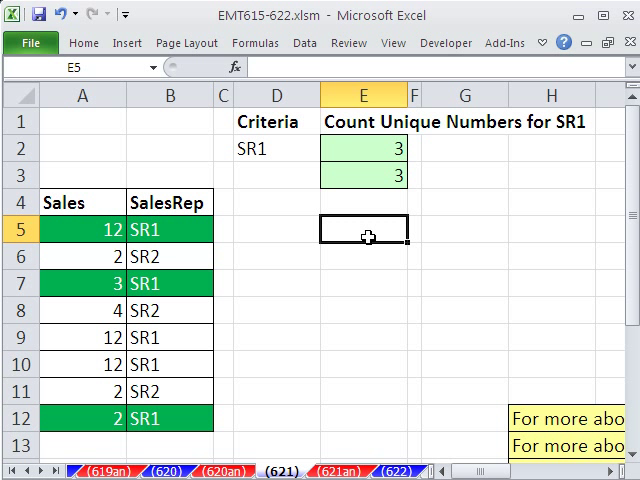
Step: Edit criteria cell D2 toward SR2 so the unique count updates to 2
click(268, 148)
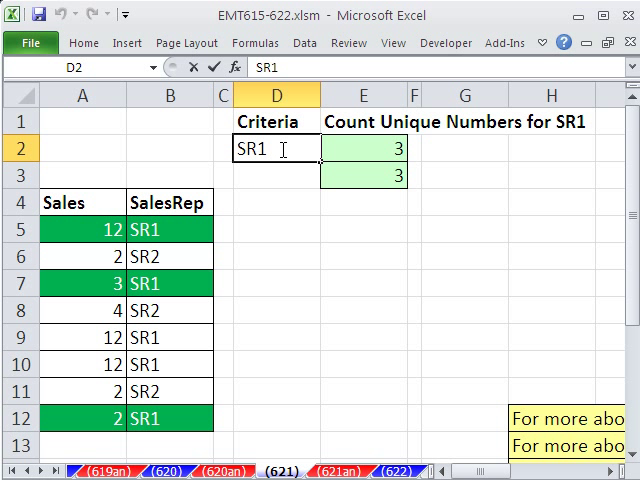
key(BackSpace)
text(2)
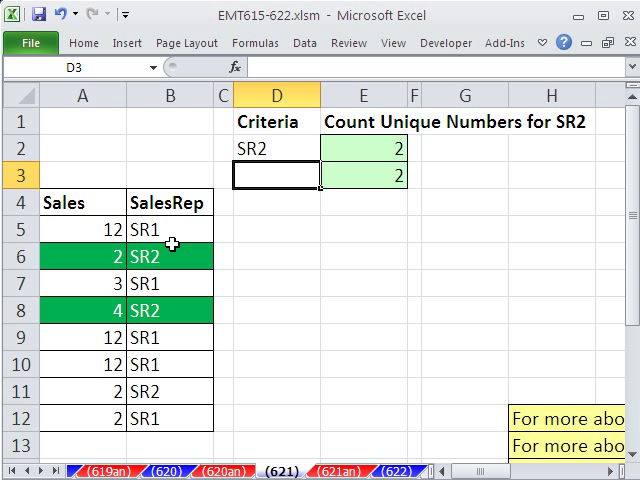
mouse_move(180, 420)
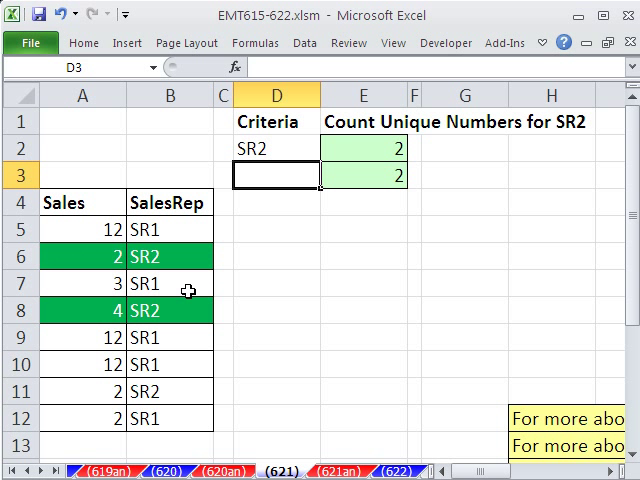
mouse_move(200, 324)
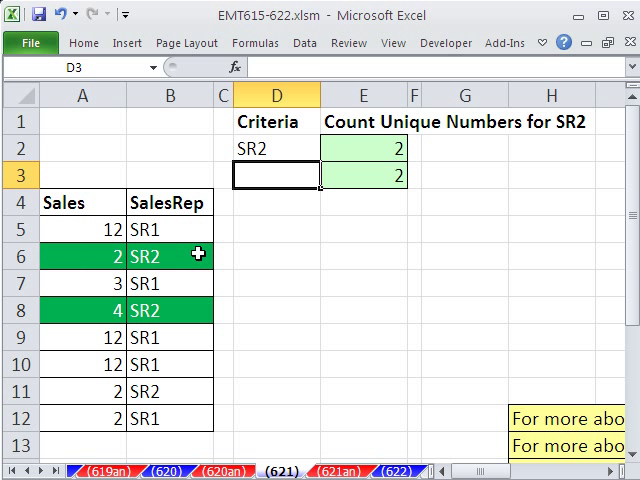
mouse_move(50, 256)
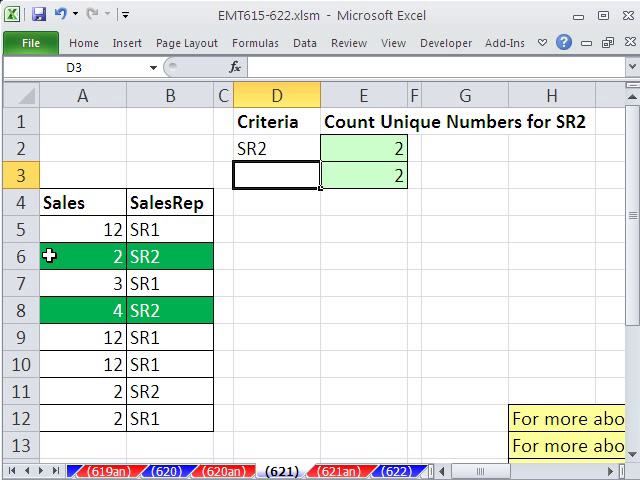
mouse_move(82, 262)
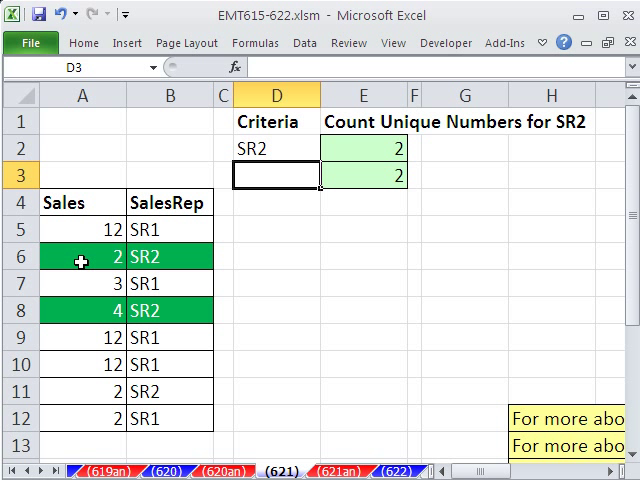
mouse_move(236, 228)
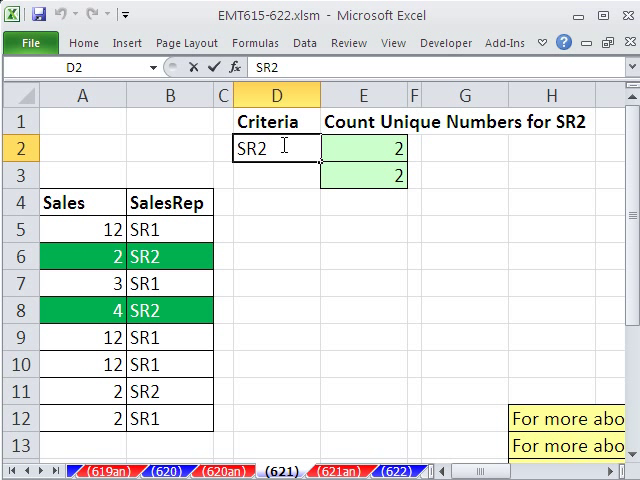
Step: Enter SR1 back in D2 so both formulas again count 3 unique sales numbers
text(SR1)
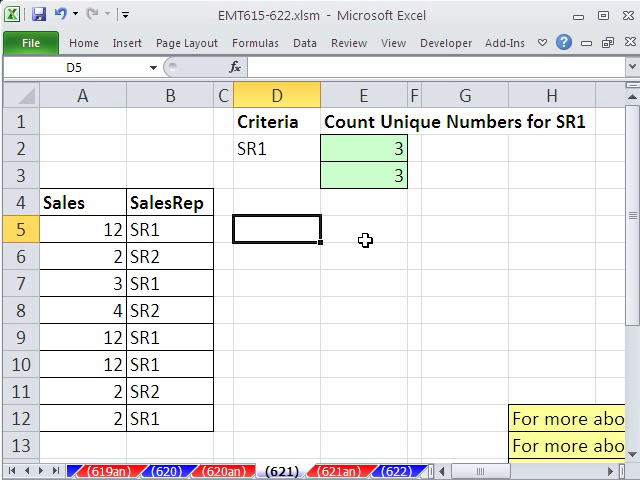
mouse_move(376, 344)
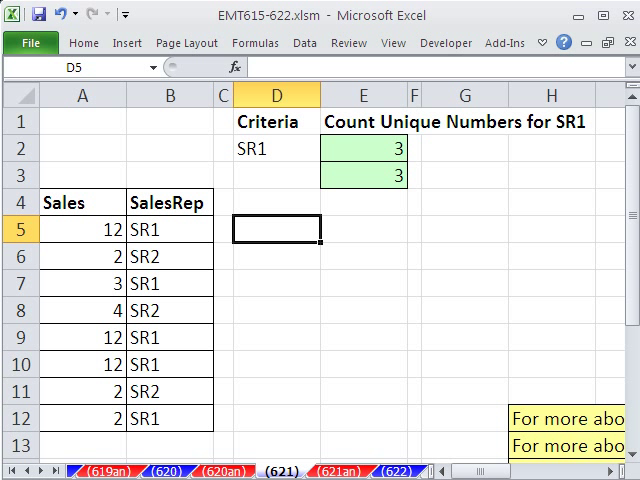
mouse_move(276, 220)
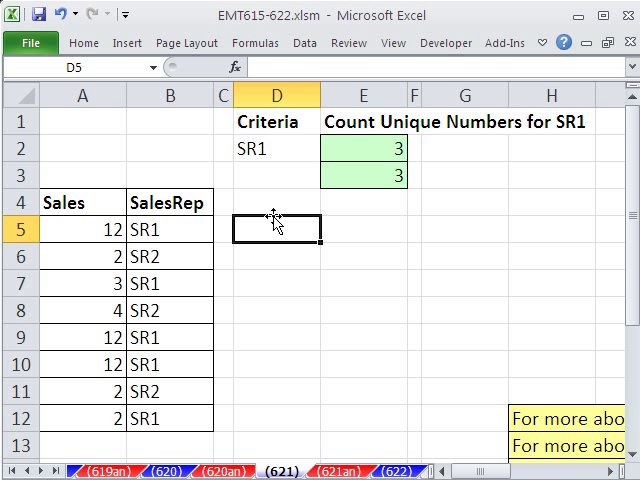
mouse_move(336, 290)
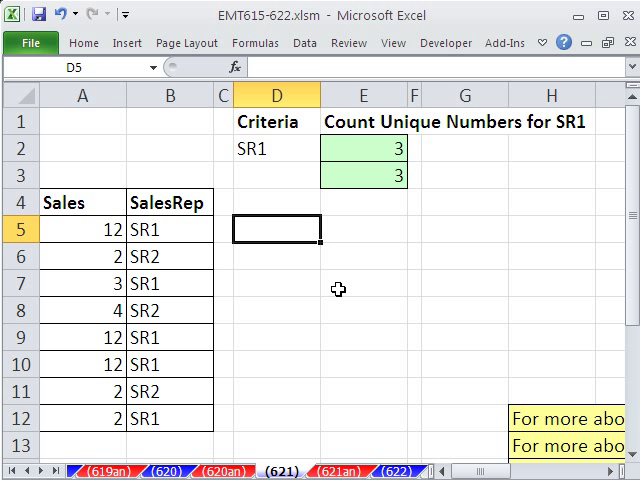
Step: Begin D5 with =AND($B5=$D$2, comparing the row's SalesRep to the criteria
text(=an)
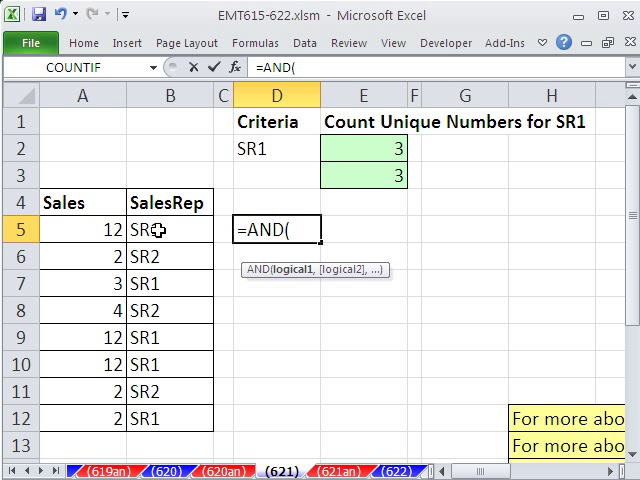
mouse_move(178, 224)
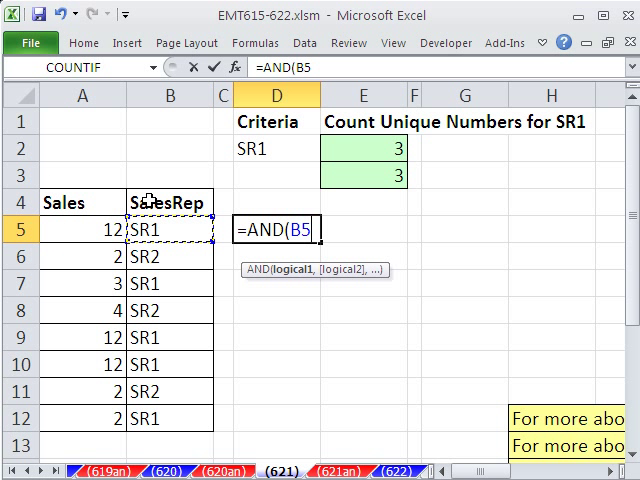
mouse_move(282, 332)
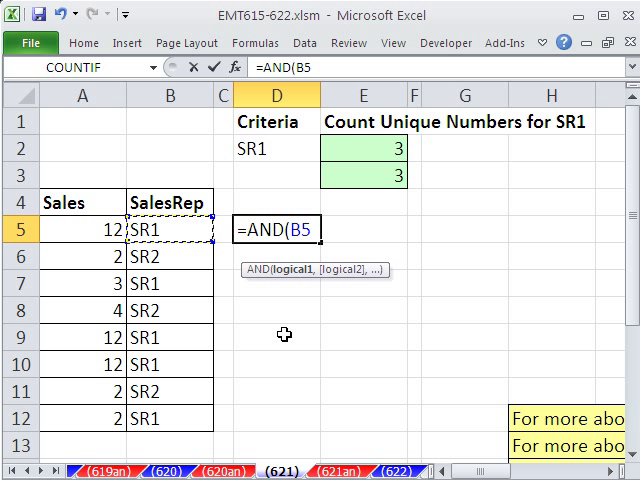
key(f4)
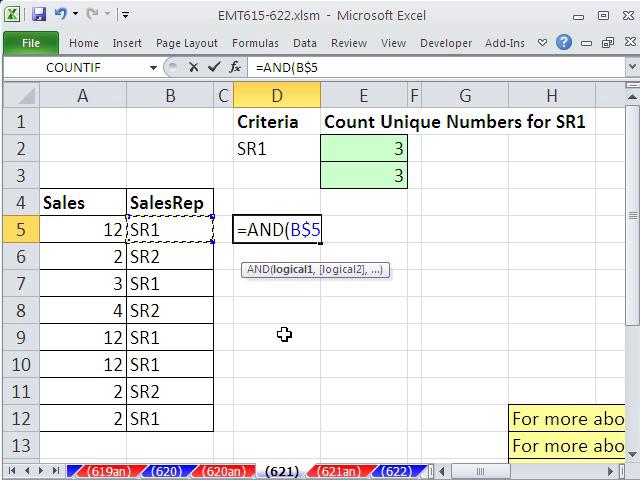
key(f4)
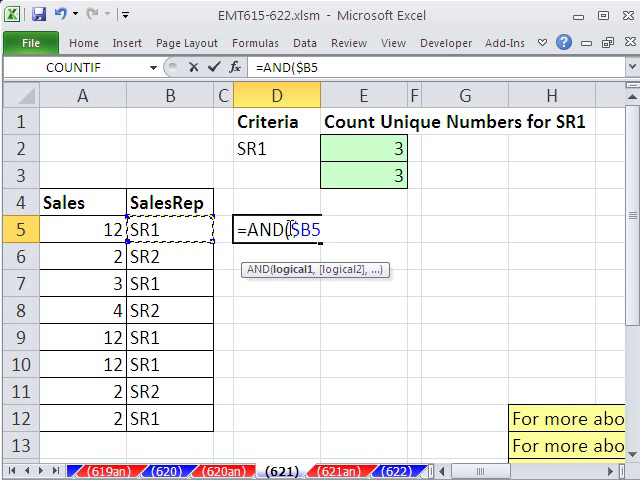
mouse_move(210, 204)
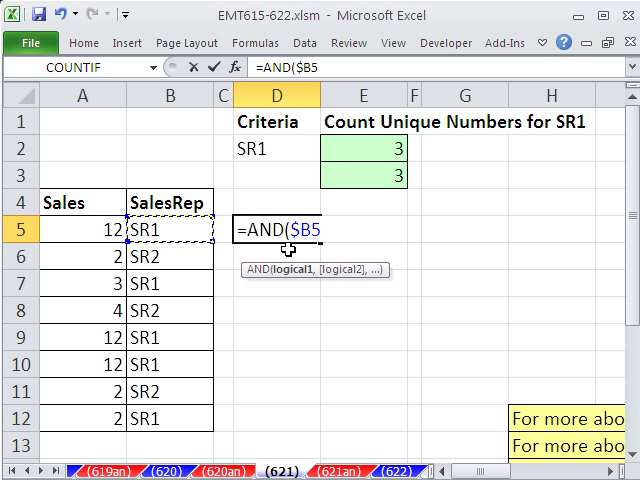
click(268, 150)
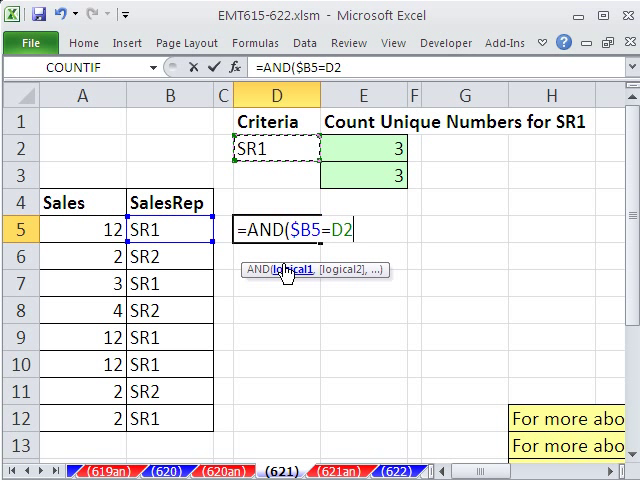
key(f4)
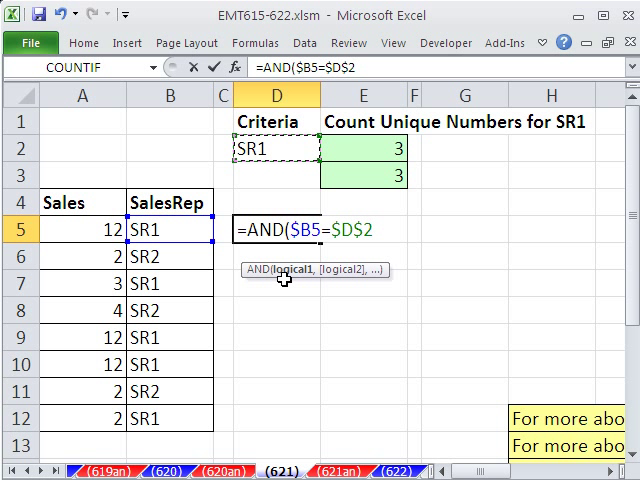
text(,)
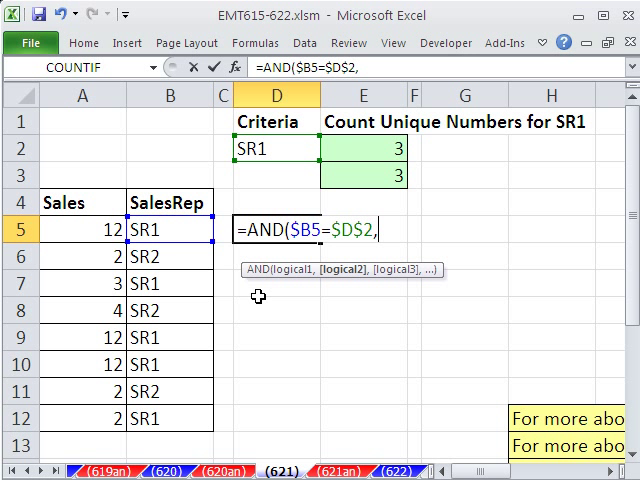
mouse_move(250, 280)
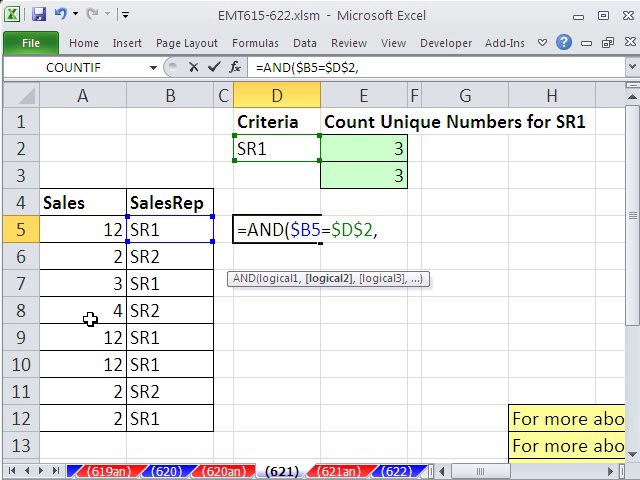
mouse_move(338, 292)
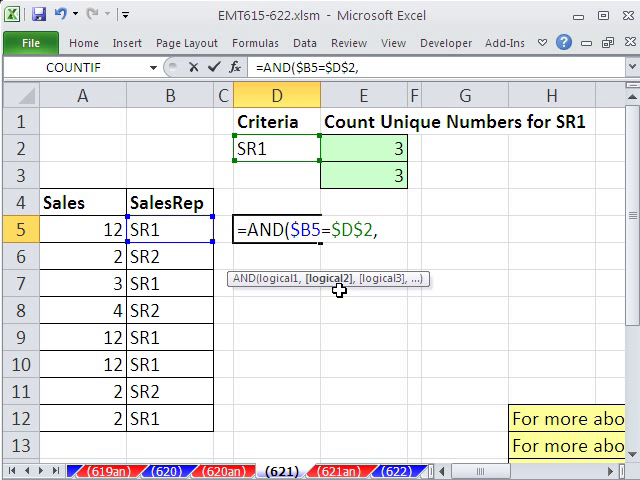
Step: Add COUNTIFS( with an expanding first range $A$5:$A5 locked at its start
text(cou)
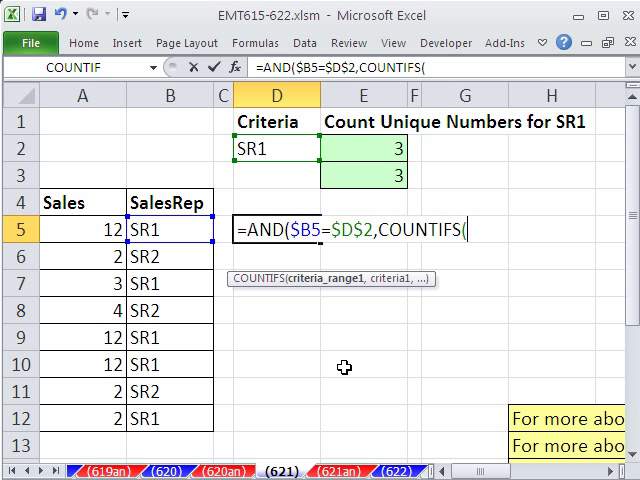
mouse_move(336, 364)
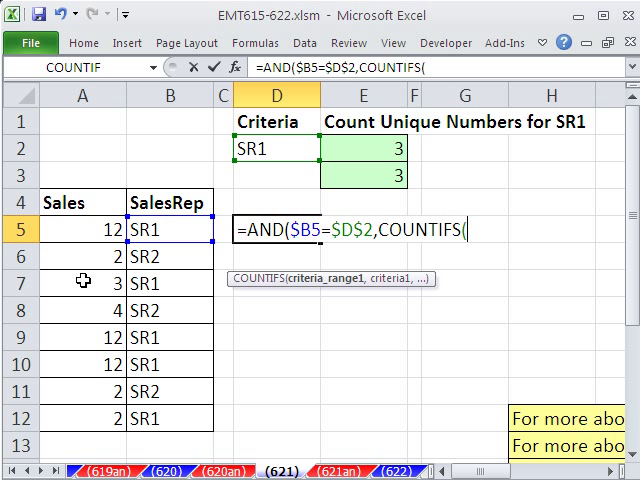
mouse_move(56, 228)
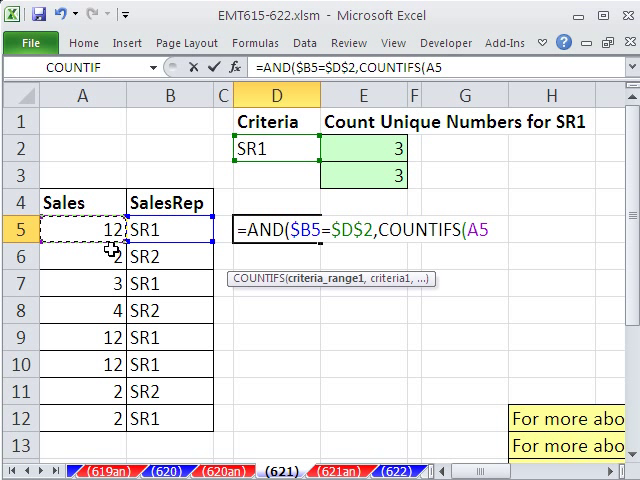
text(:A)
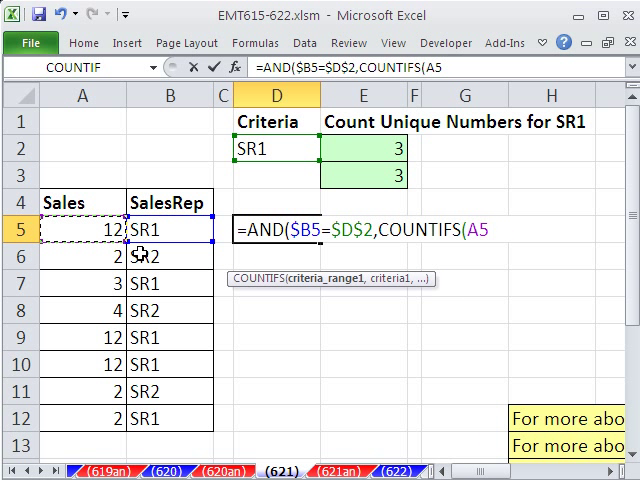
text(:A5)
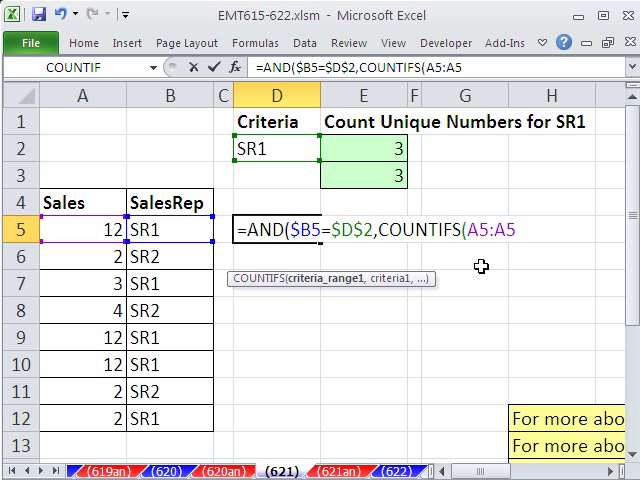
mouse_move(524, 316)
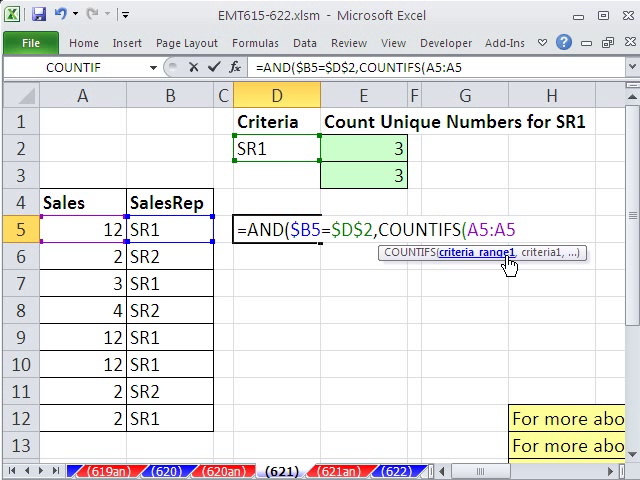
key(f4)
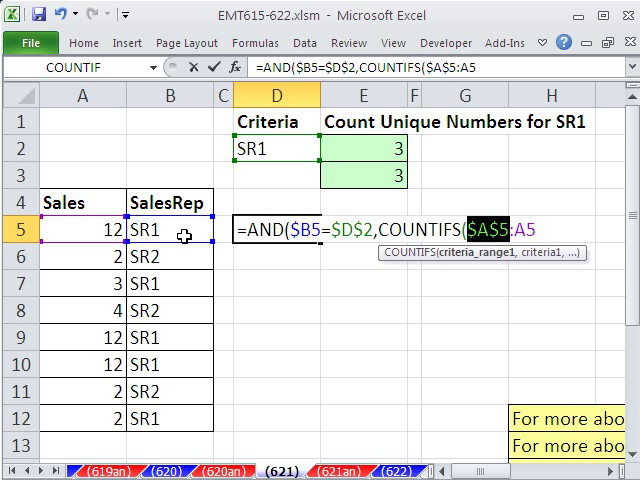
mouse_move(532, 266)
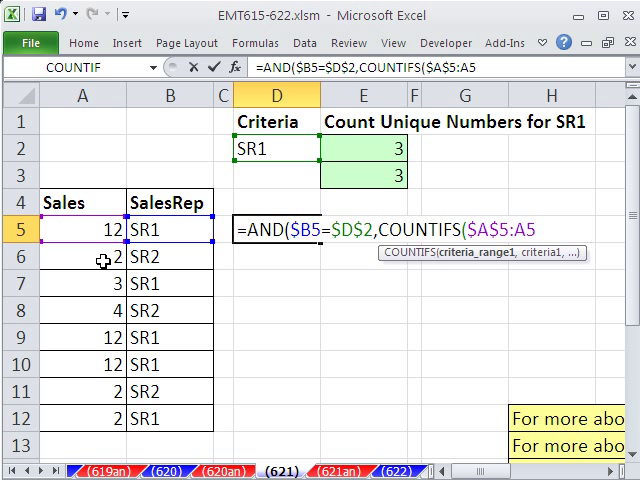
mouse_move(524, 272)
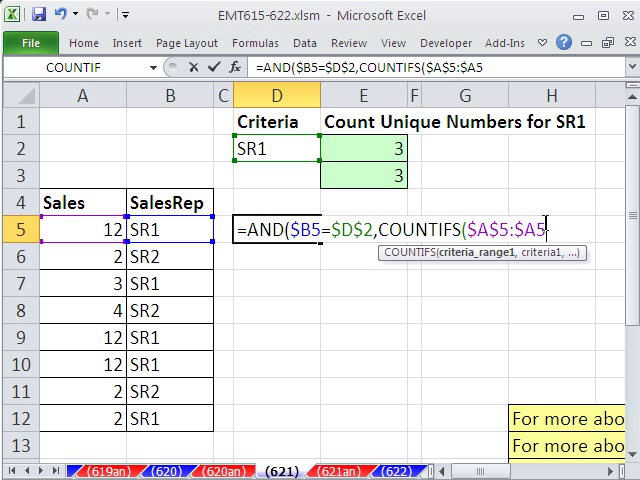
mouse_move(528, 308)
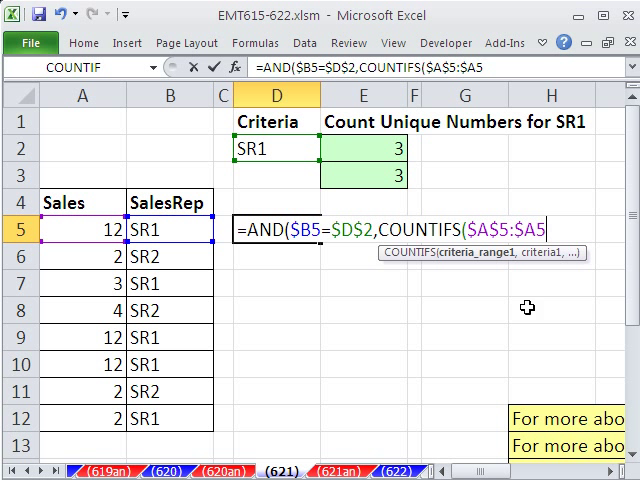
text(,$A5,B5)
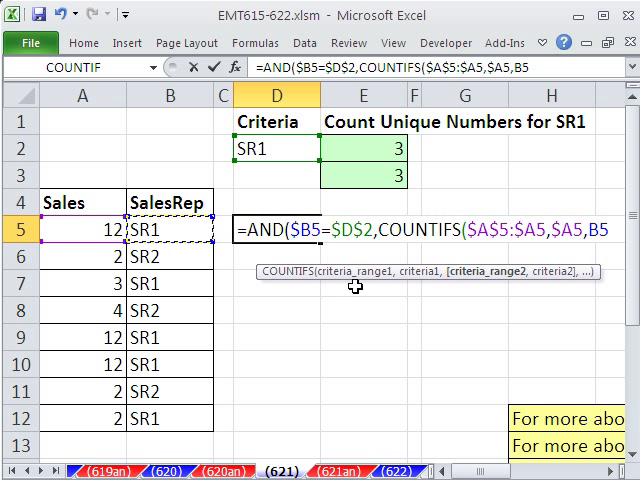
Step: Finish COUNTIFS with criteria $A5, second range $B$5:$B5 and criteria $D$2
text(:B5)
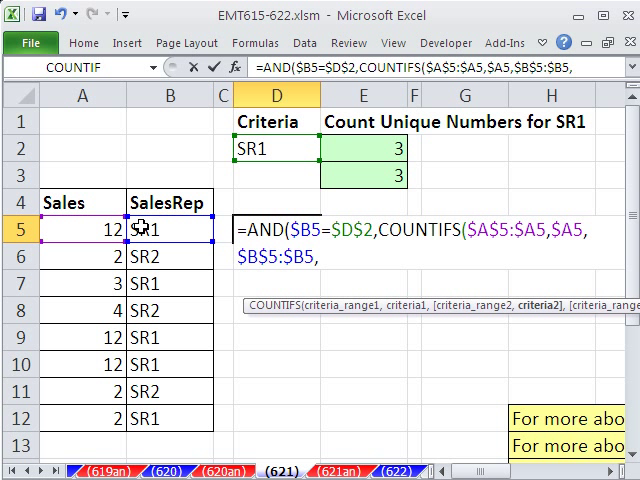
click(144, 228)
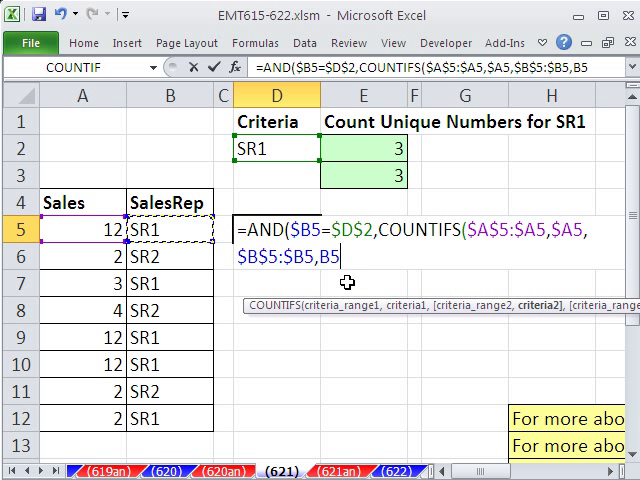
double_click(332, 262)
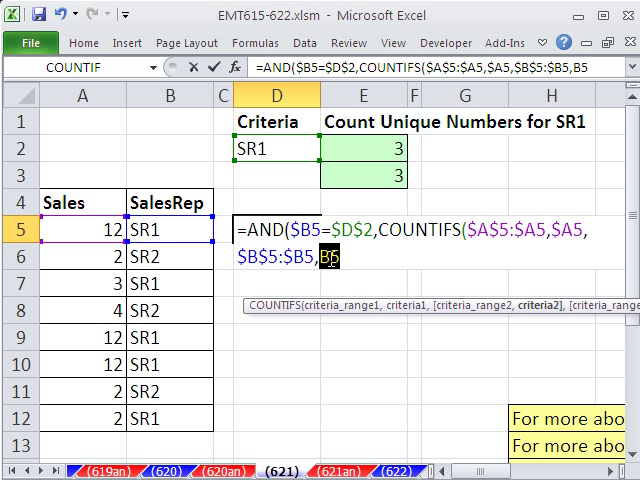
click(272, 150)
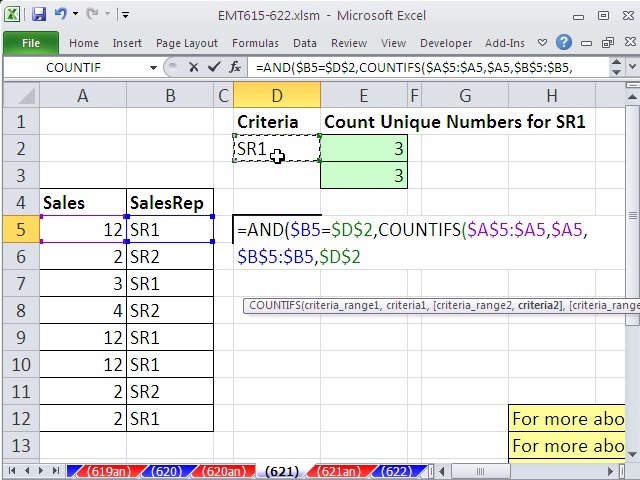
mouse_move(376, 258)
text())
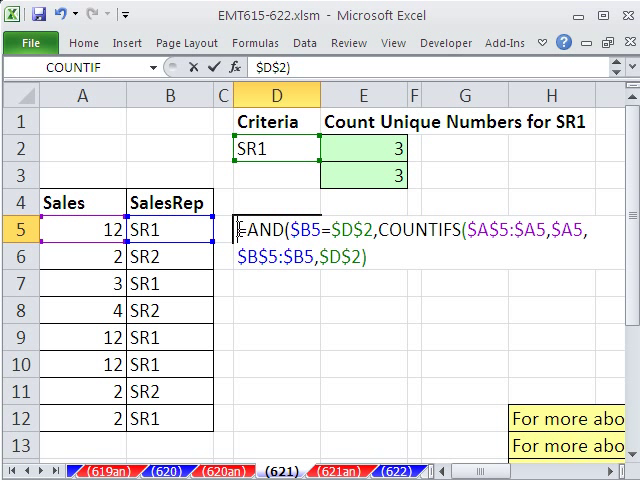
Step: Put the COUNTIFS portion alone in E5:E12, giving running counts 1, 0, 1, 0, 2, 3, 0, 1
click(464, 328)
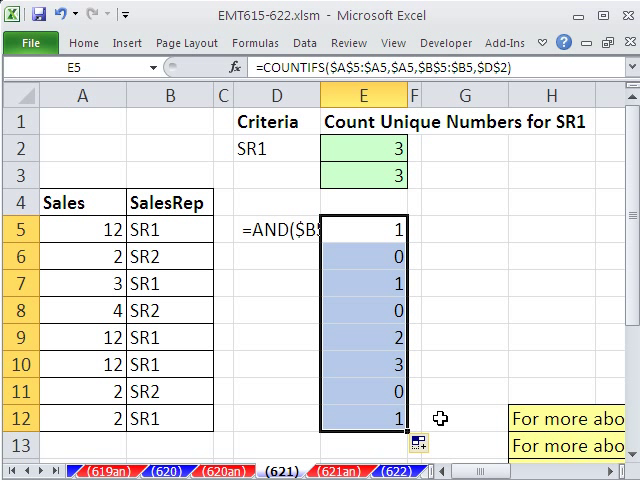
mouse_move(384, 262)
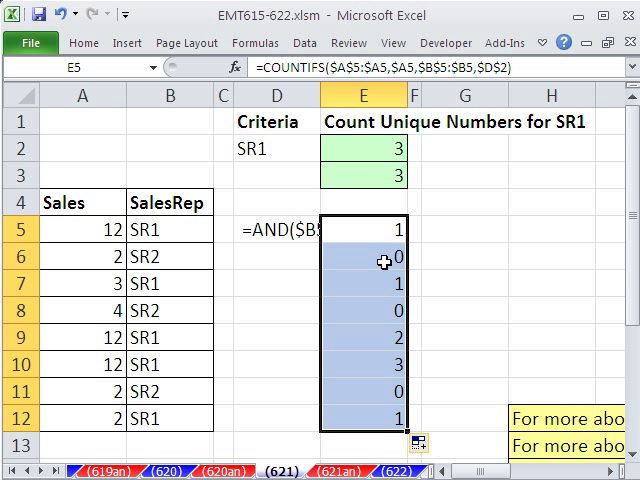
mouse_move(168, 256)
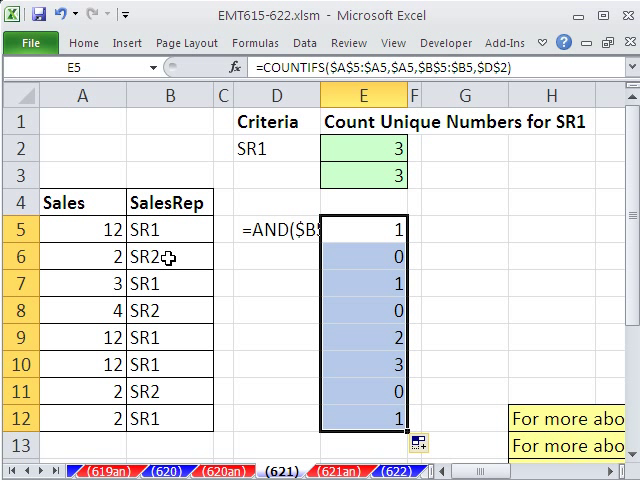
mouse_move(372, 234)
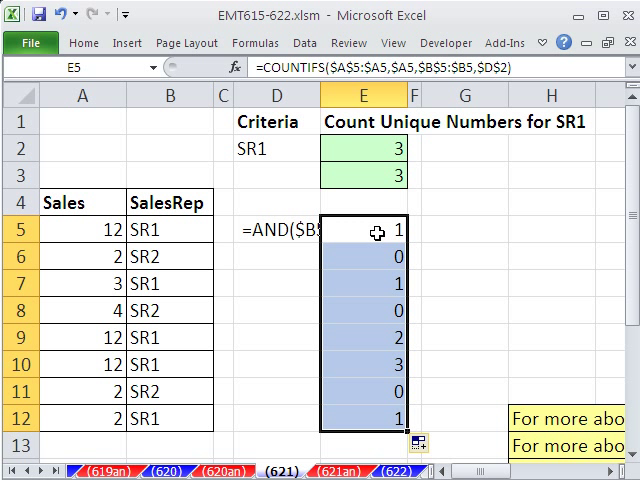
mouse_move(376, 368)
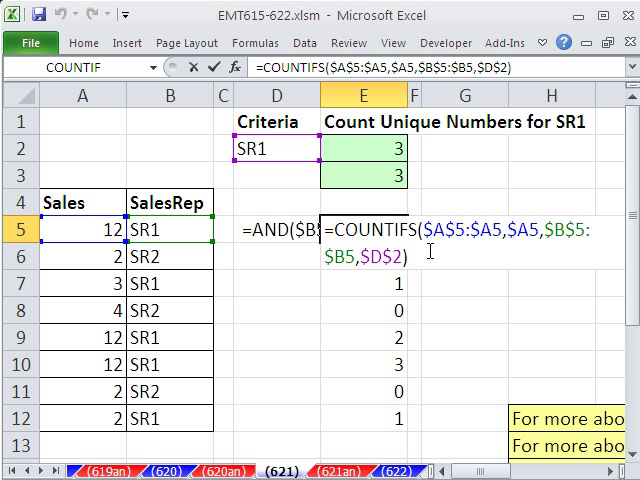
Step: Append =1 to the standalone COUNTIFS so E5:E12 returns TRUE or FALSE
text(=1)
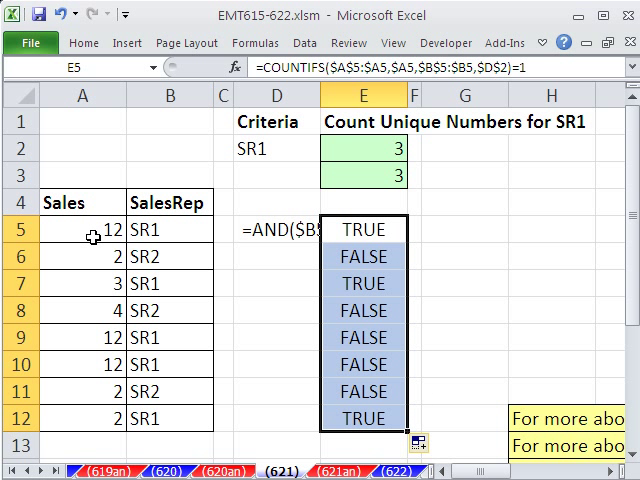
mouse_move(378, 232)
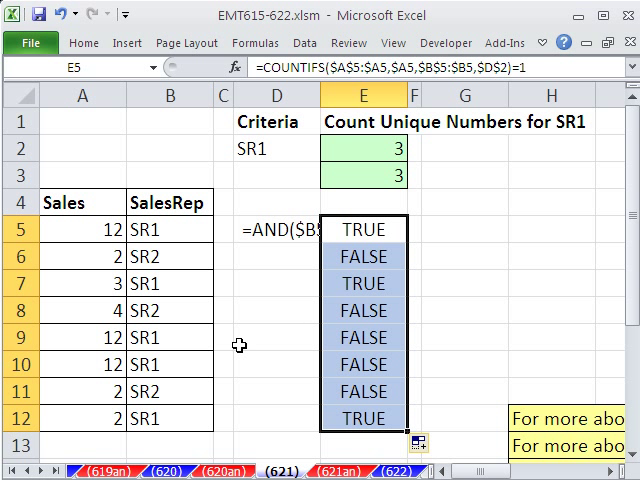
mouse_move(366, 230)
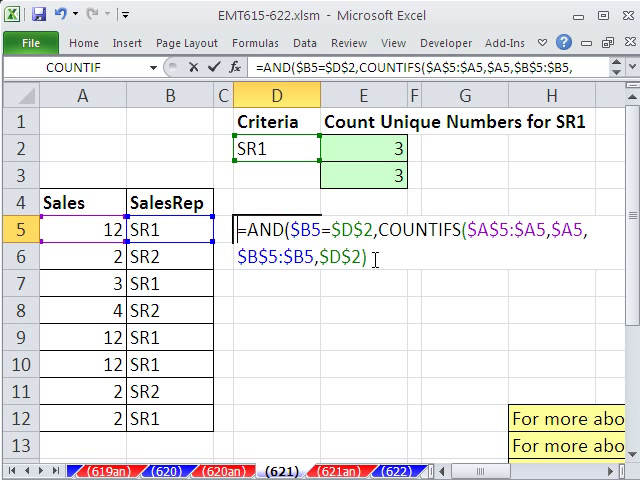
Step: Enter the full AND formula in row 5 and fill D5:E12 with TRUE/FALSE results
text(=)
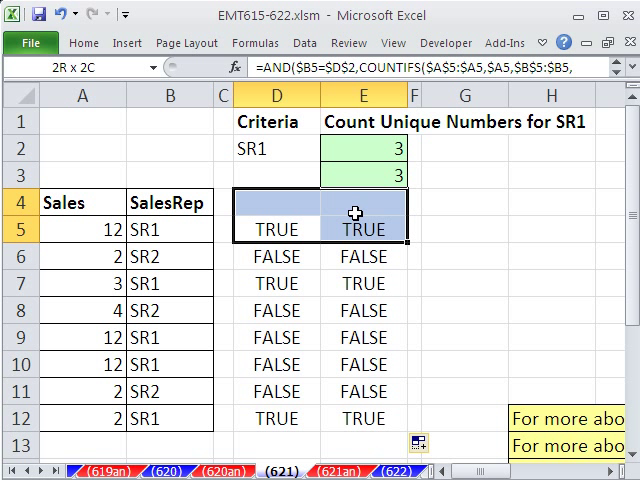
click(264, 224)
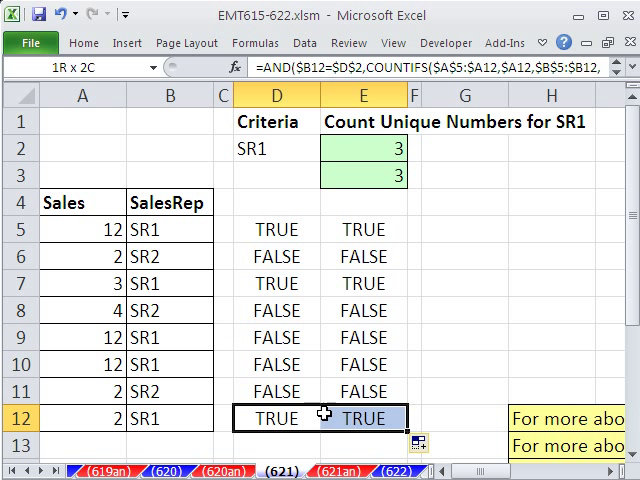
double_click(268, 220)
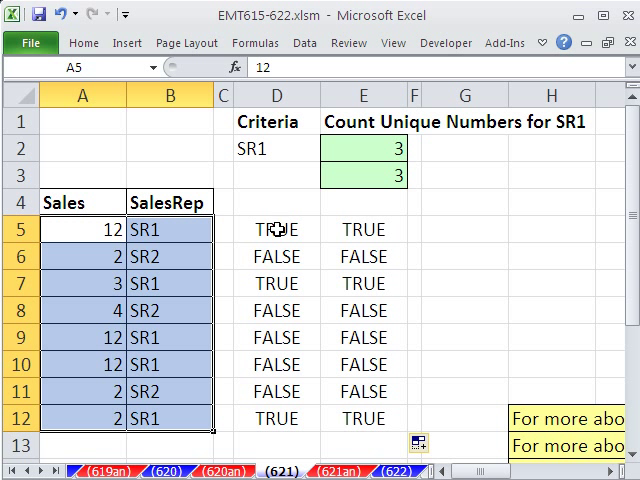
mouse_move(176, 232)
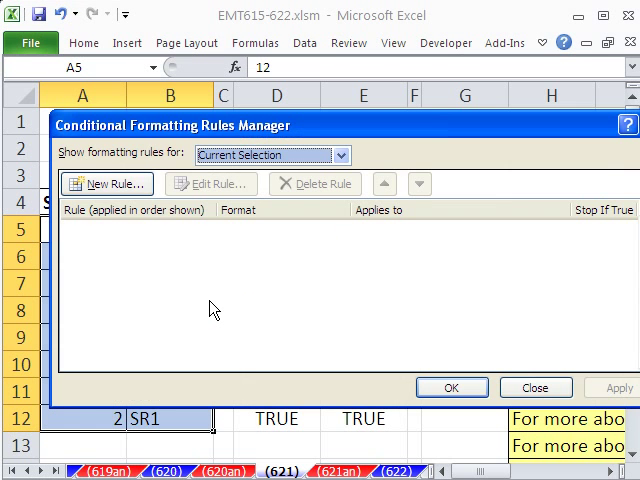
Step: Create a conditional-format rule on A5:B12 using the AND/COUNTIFS=1 formula with a green fill
click(108, 184)
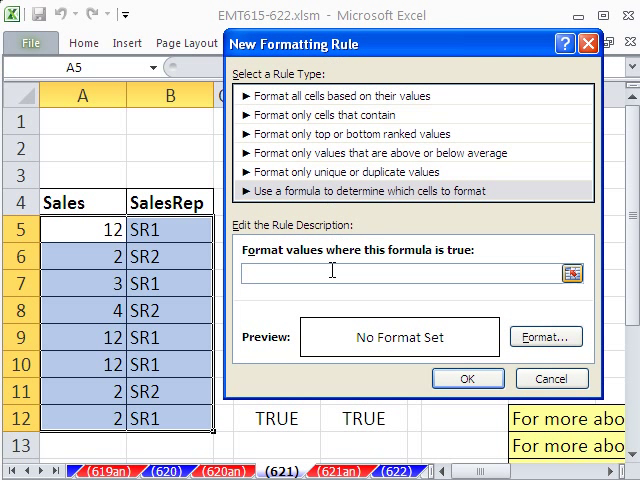
text(,COUNTIFS($A$5:$A5,$A5,$B$5:$B5,$D$2)=1))
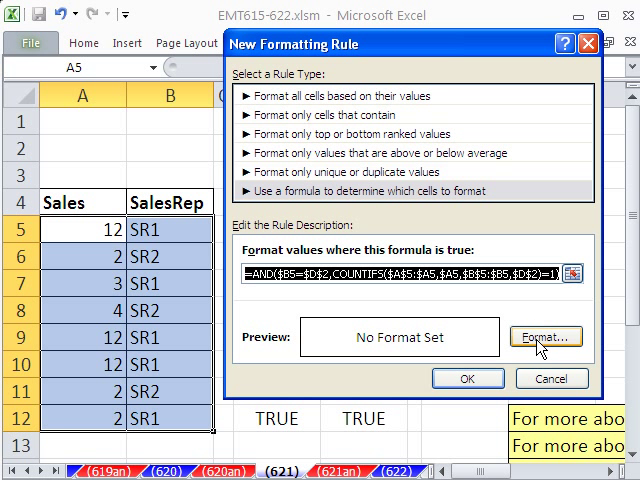
click(546, 336)
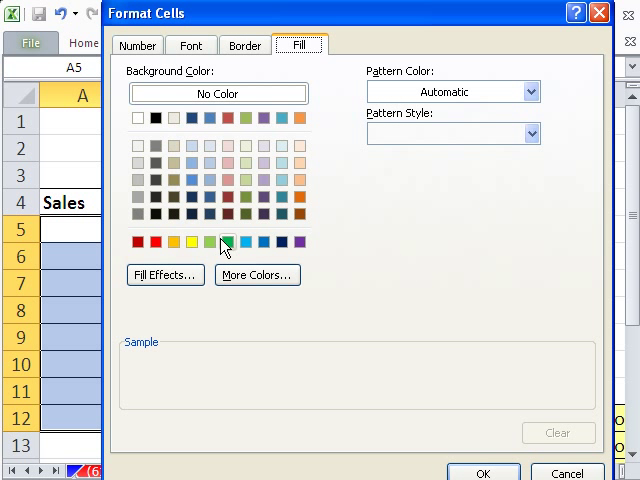
click(228, 242)
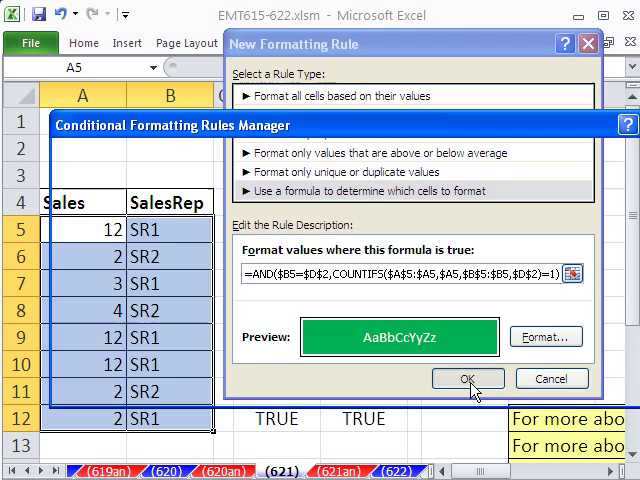
click(468, 378)
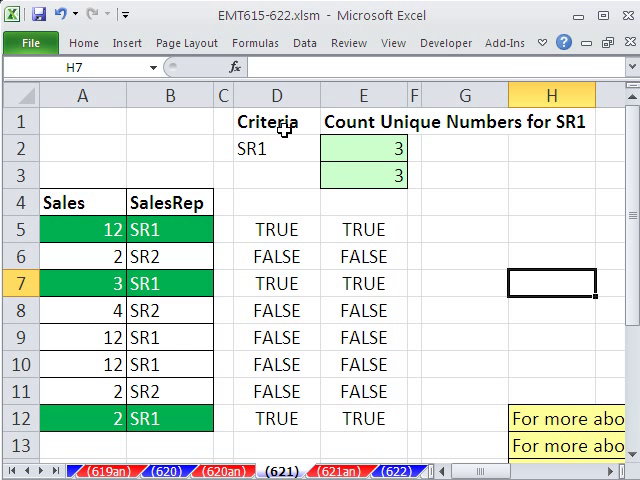
Step: Enter SR2 as the criteria in D2 so the unique SR2 rows shade green and the count shows 2
text(SR2)
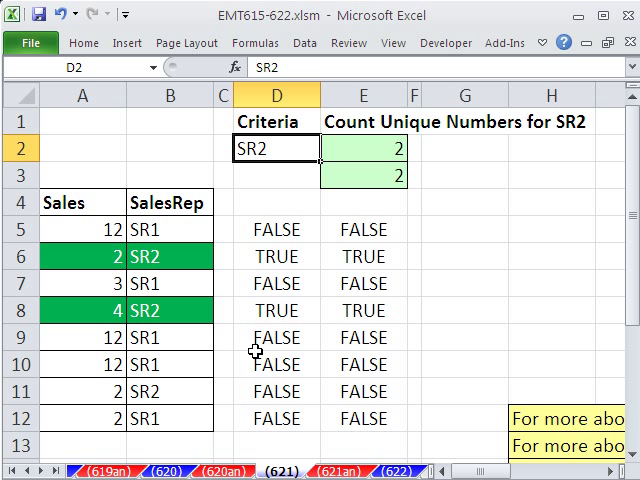
mouse_move(122, 258)
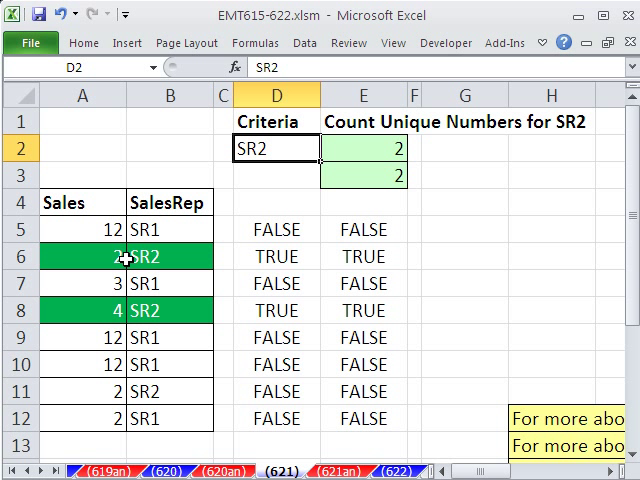
mouse_move(80, 404)
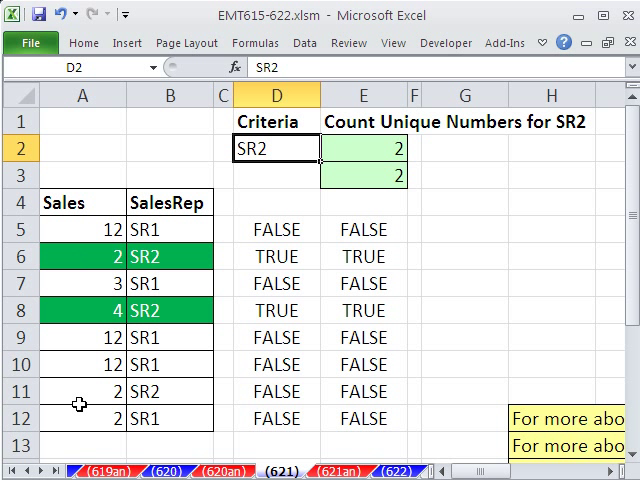